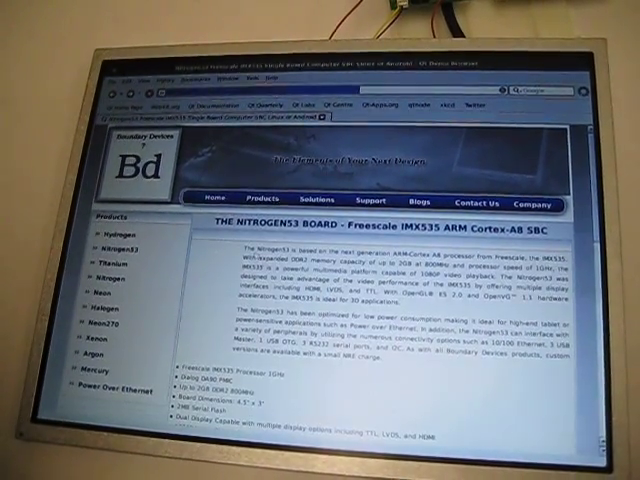
scroll("down", 3)
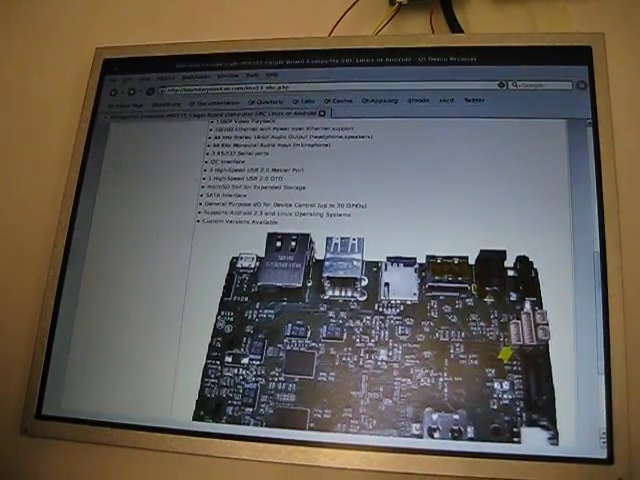